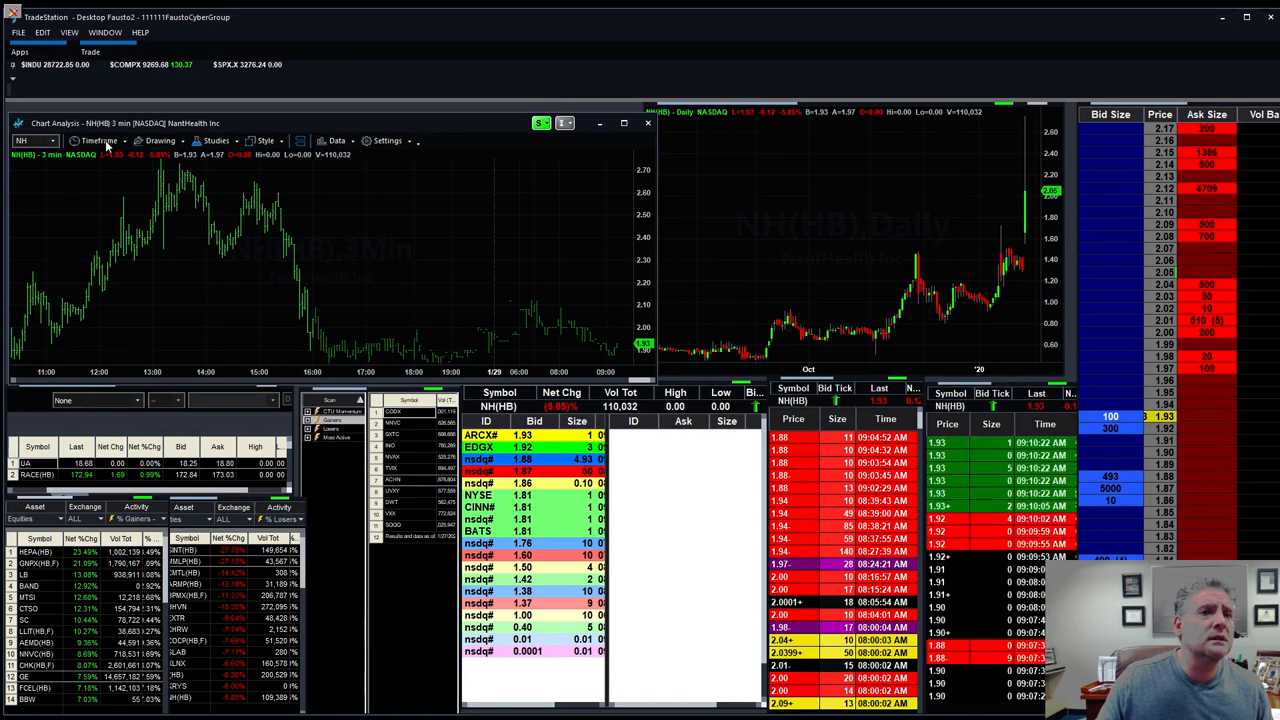
Switch the NH intraday chart's bar interval from 3 Minute to 4 Minute.
click(98, 140)
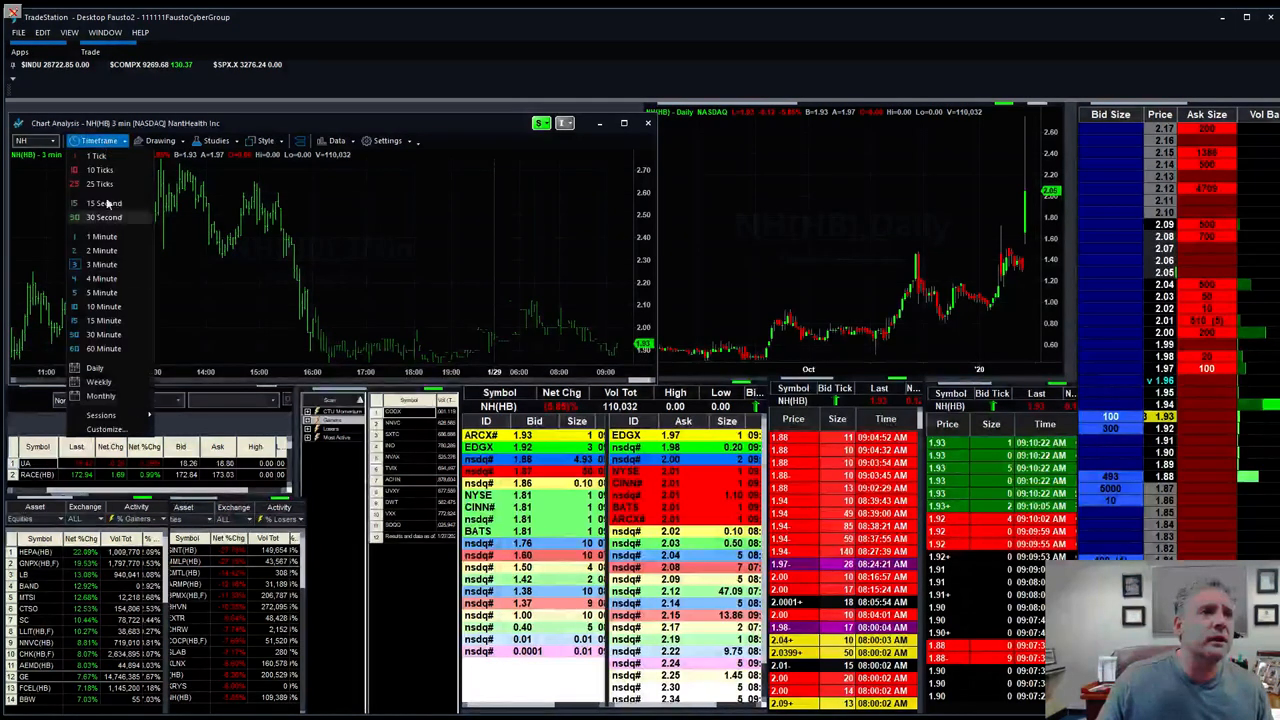
click(100, 278)
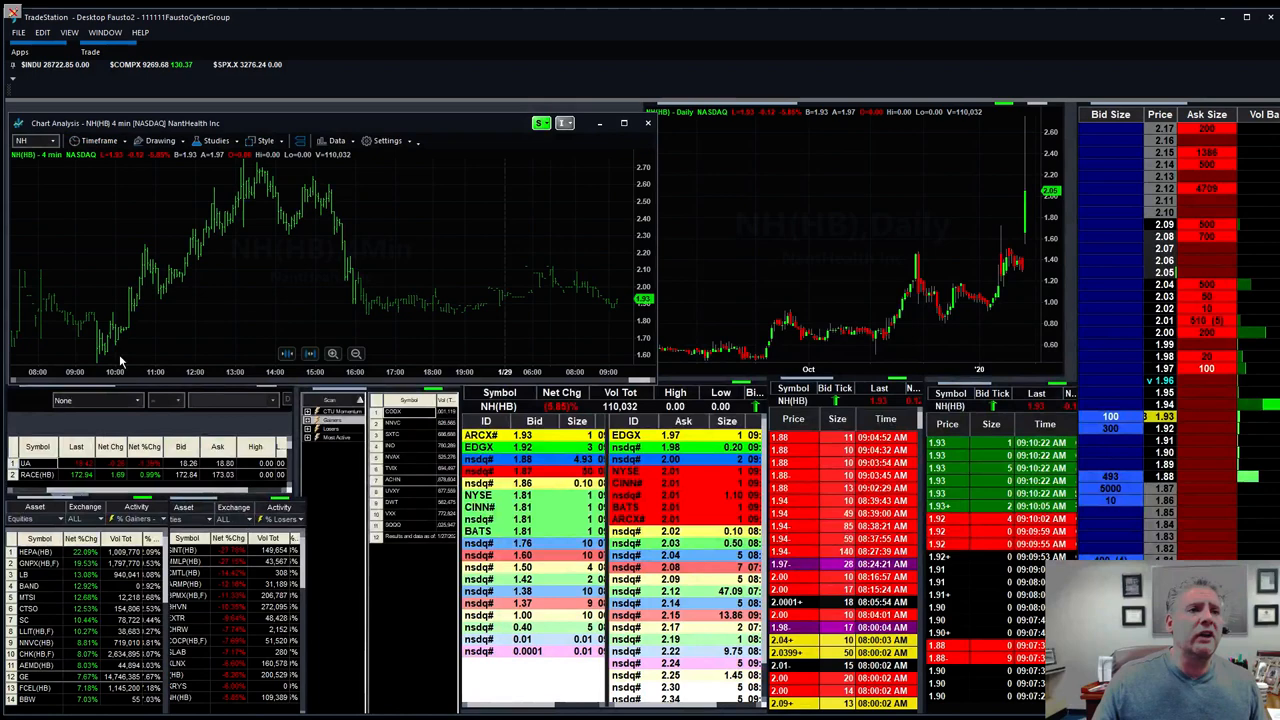
mouse_move(104, 356)
text(BA)
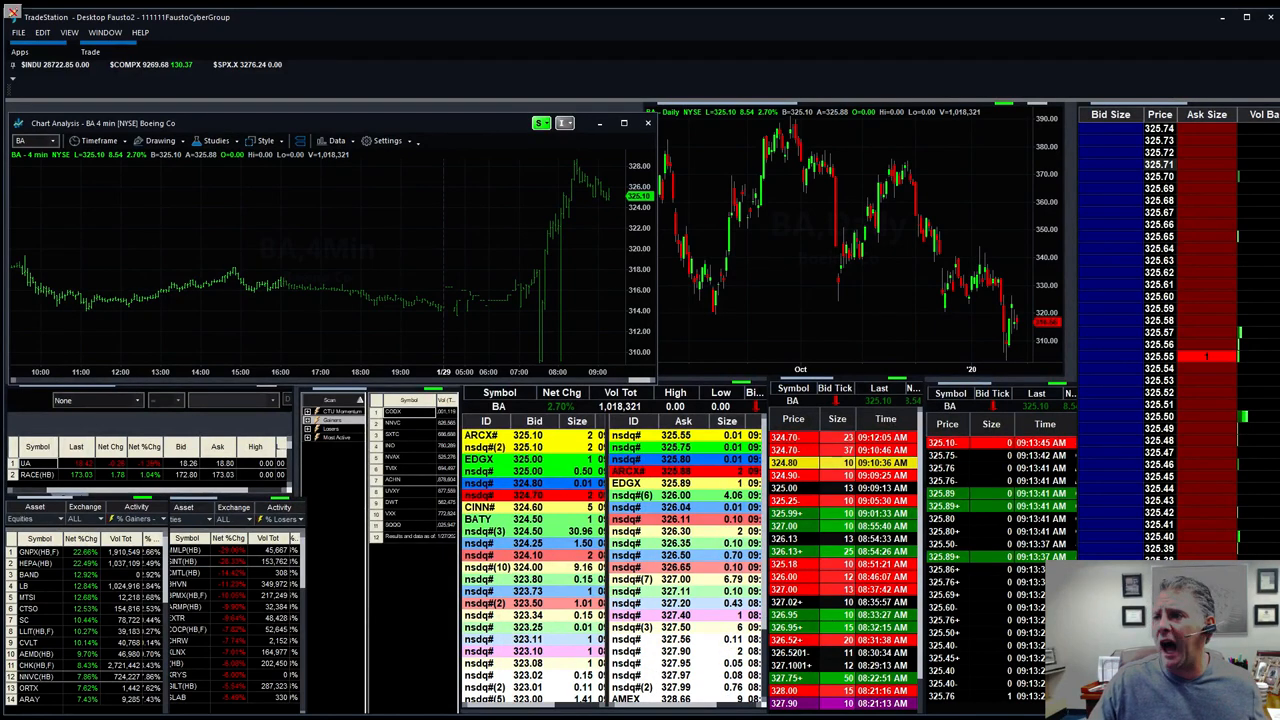
mouse_move(378, 214)
text(CSQ)
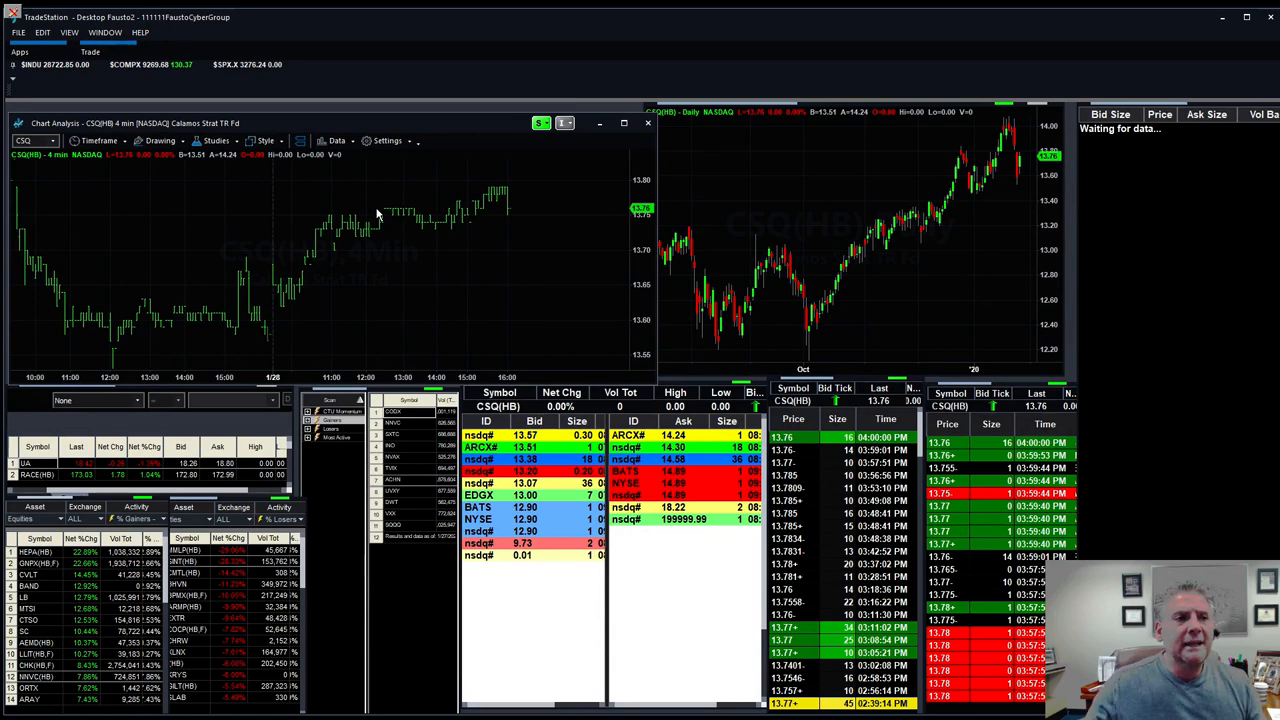
mouse_move(418, 260)
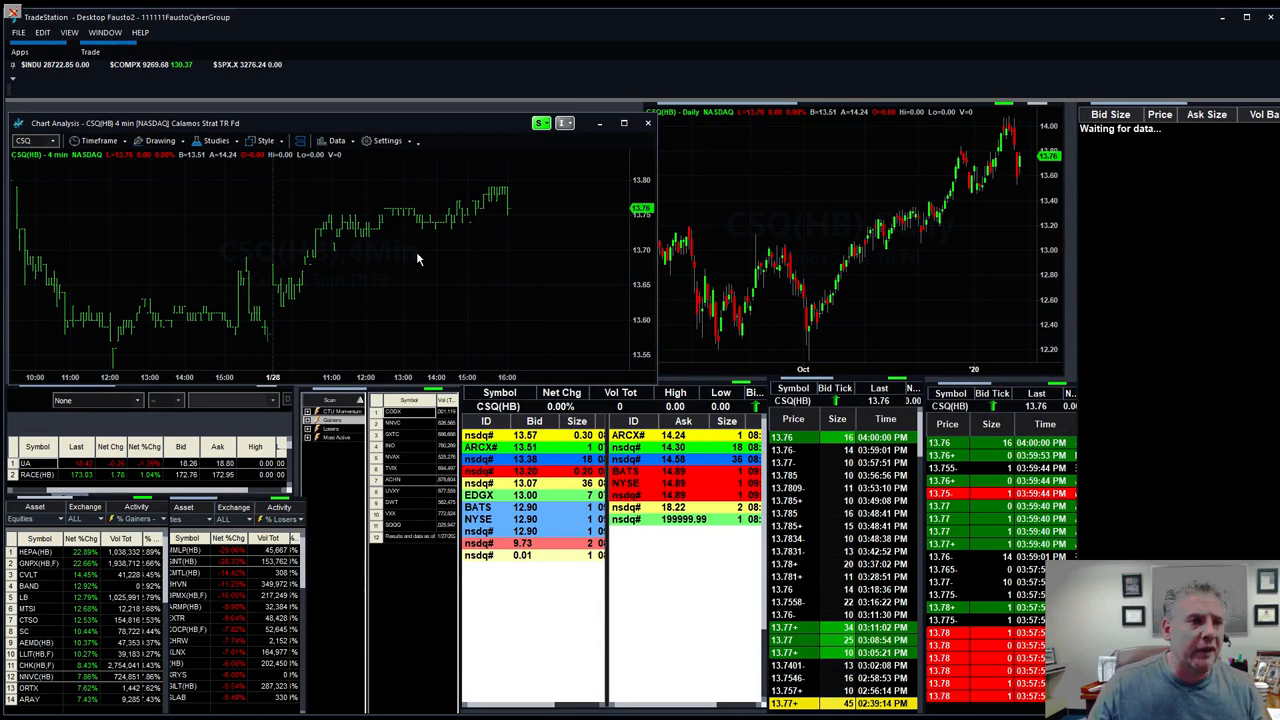